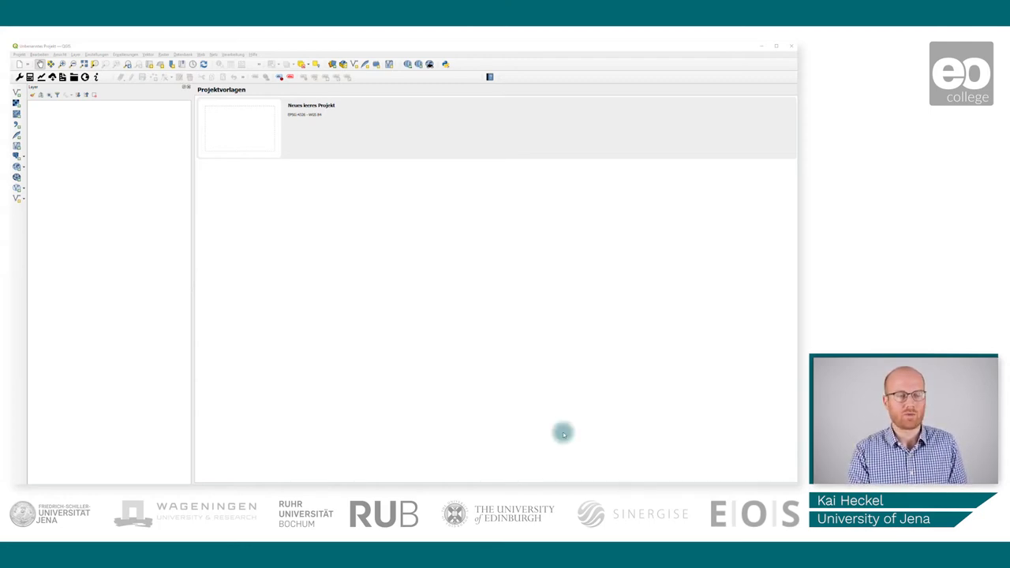
# - Bring up the Trends.Earth Settings dialog from the toolbar
pyautogui.click(125, 54)
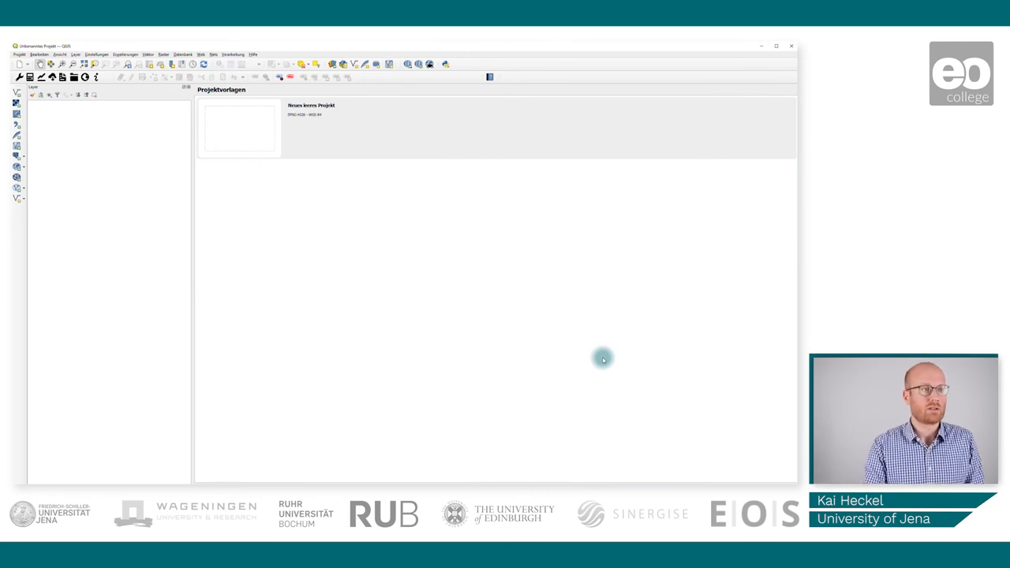
pyautogui.moveTo(278, 266)
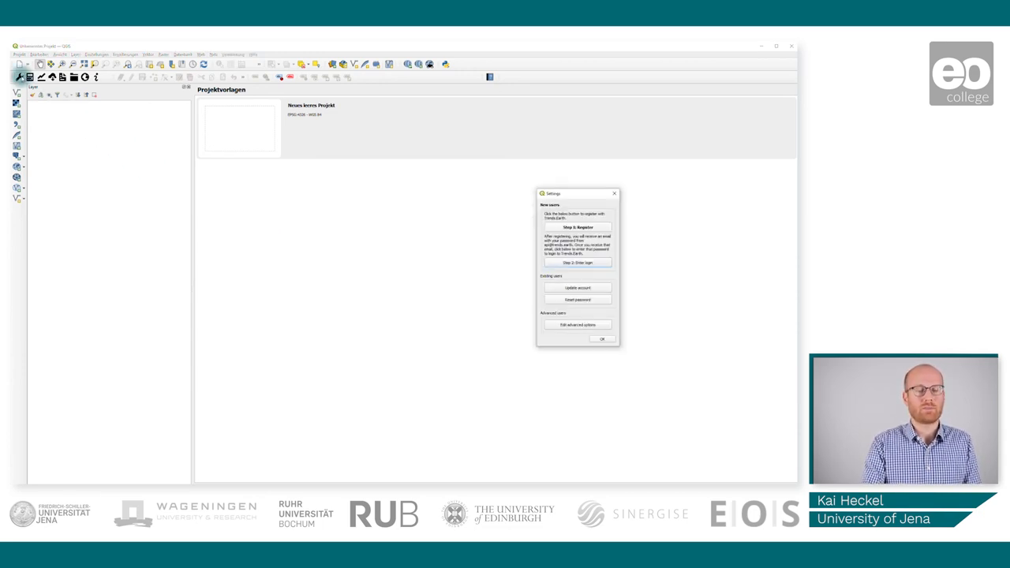
# - Move the Settings dialog aside and bring up the Step 2 login form
pyautogui.moveTo(577, 193); pyautogui.dragTo(534, 177)
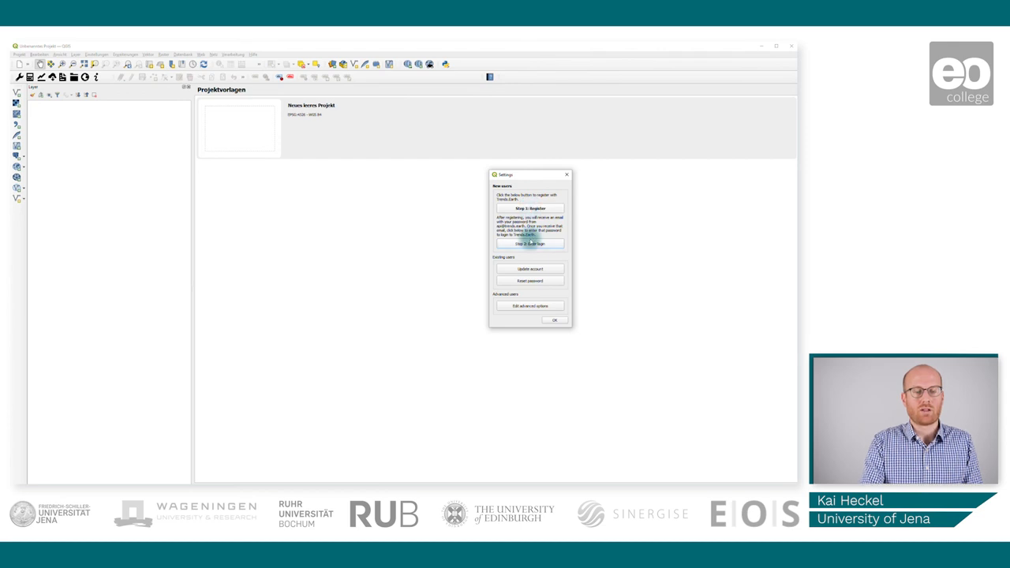
pyautogui.click(530, 243)
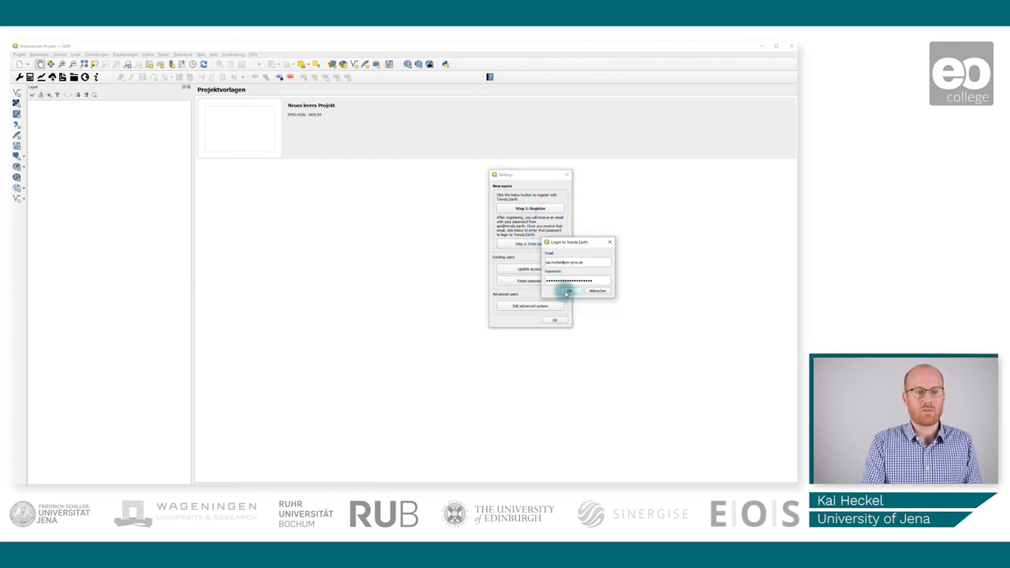
# - Log in with the entered credentials and acknowledge the success message
pyautogui.click(566, 291)
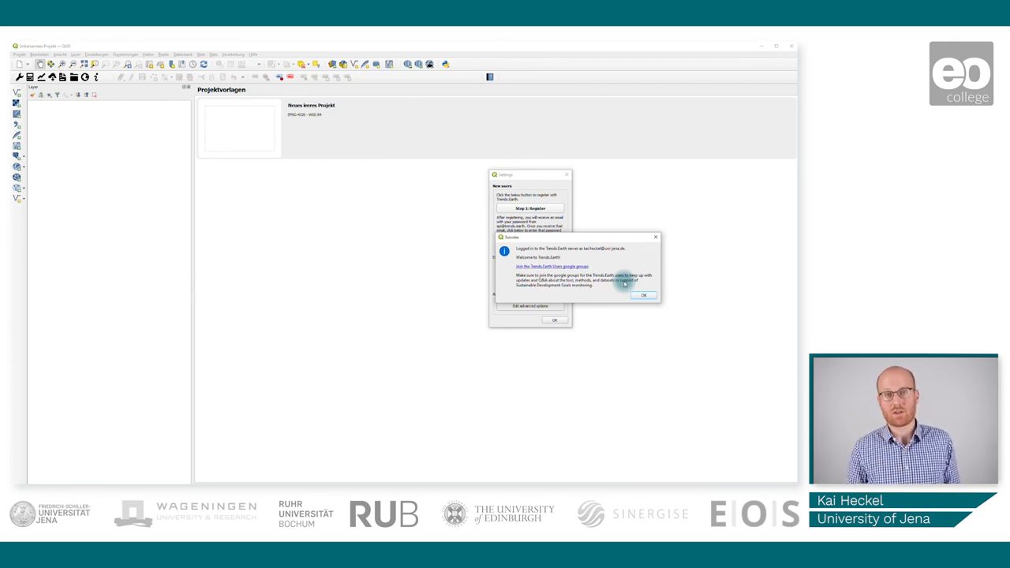
pyautogui.click(643, 295)
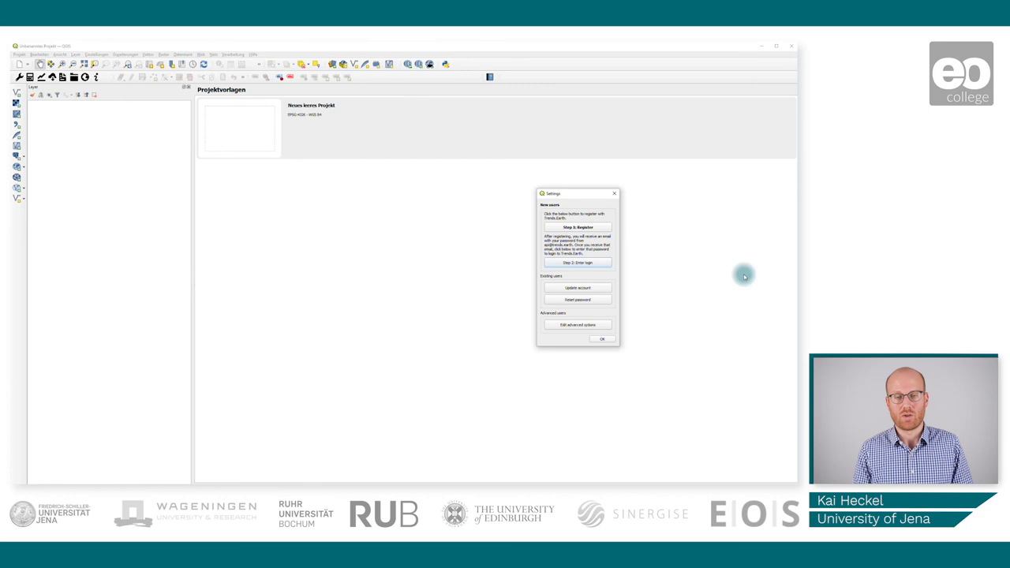